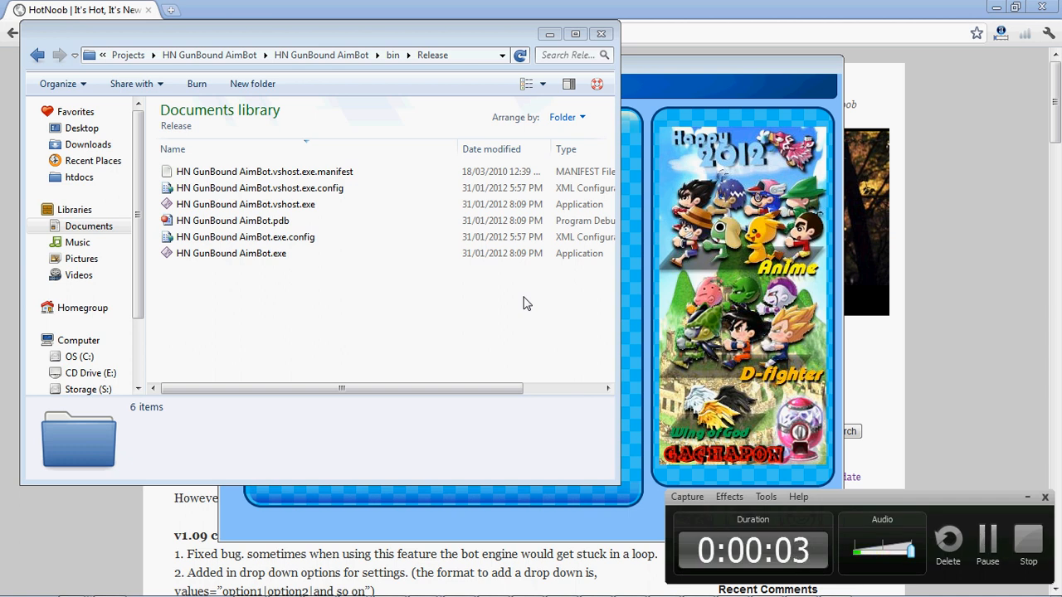
Select HN GunBound AimBot.exe in the bin\Release folder to show its details pane
left_click(233, 252)
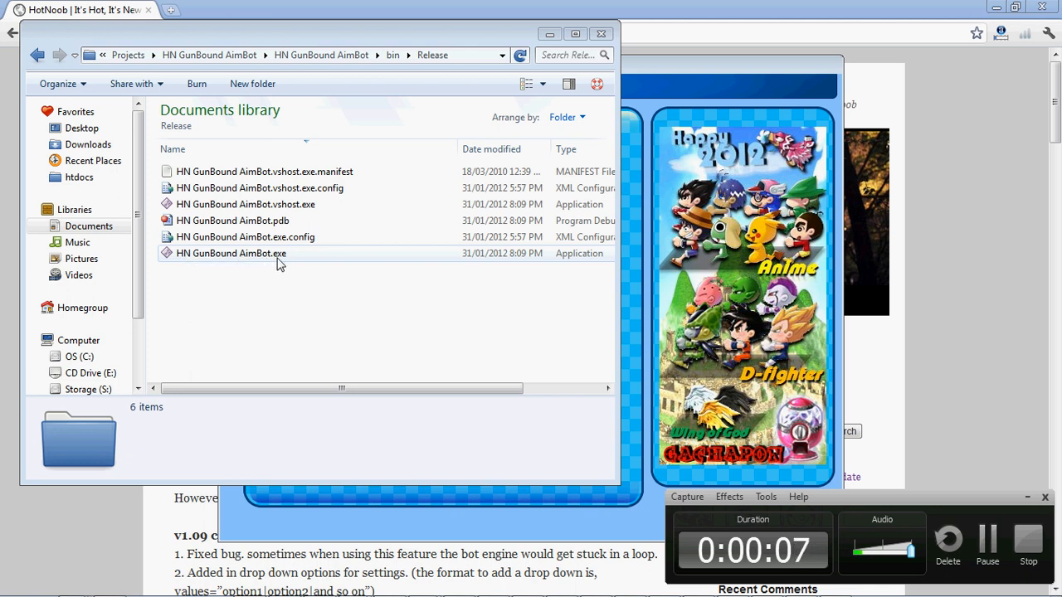
mouse_move(288, 265)
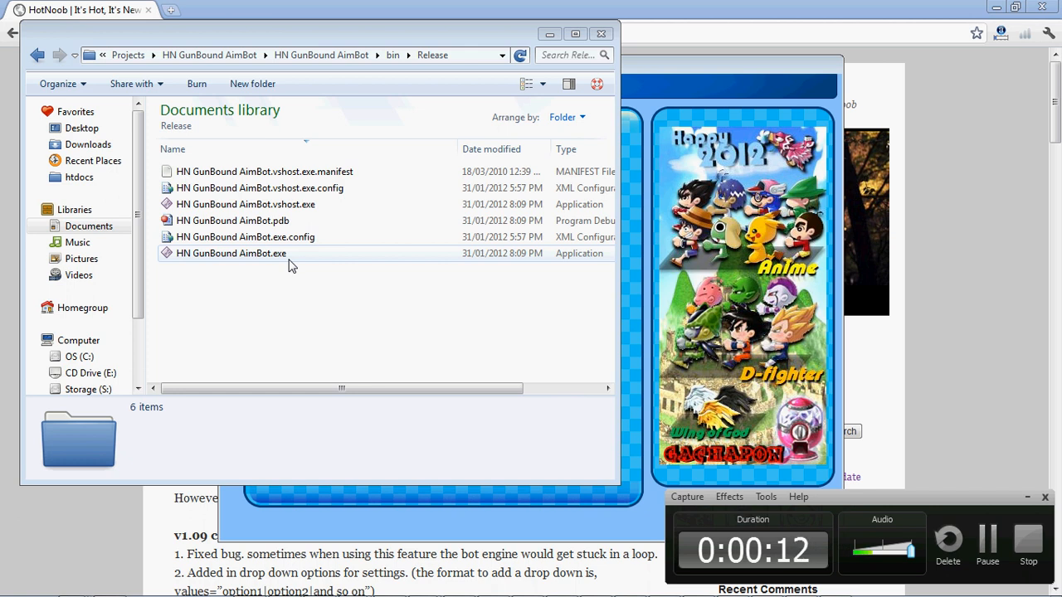
left_click(230, 252)
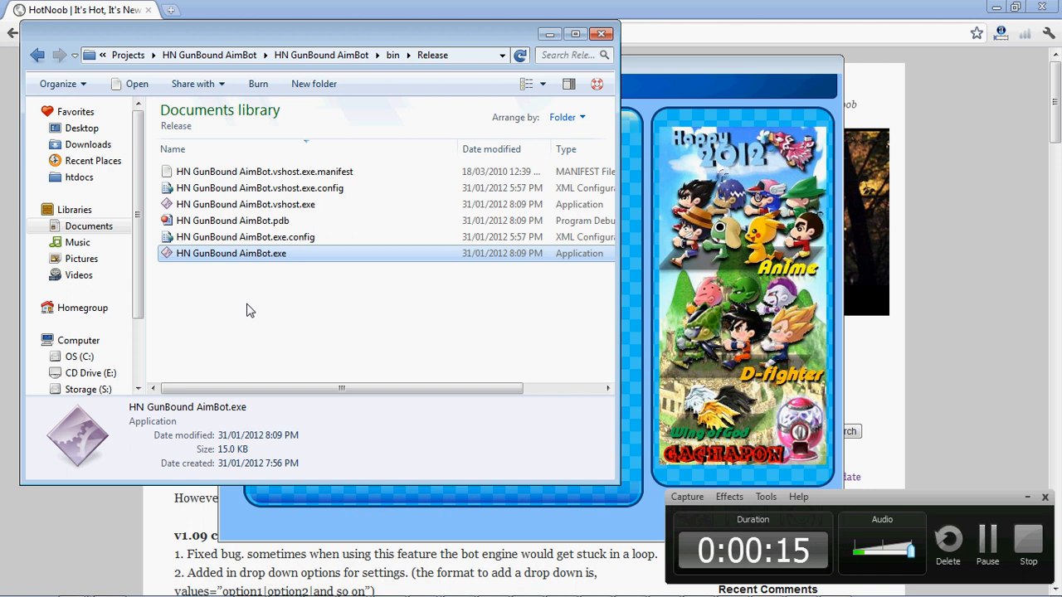
mouse_move(300, 268)
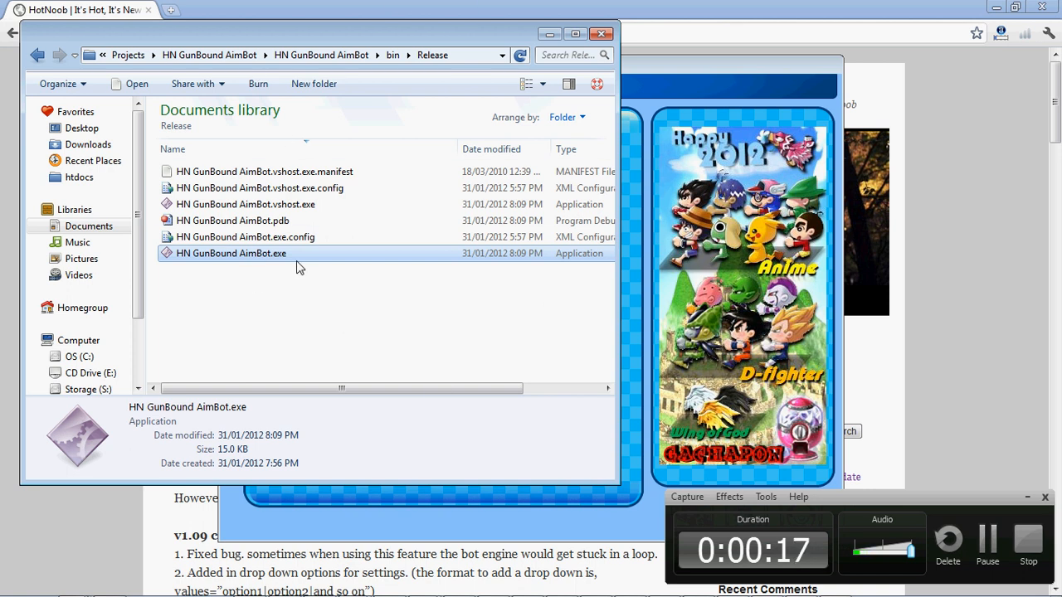
mouse_move(299, 262)
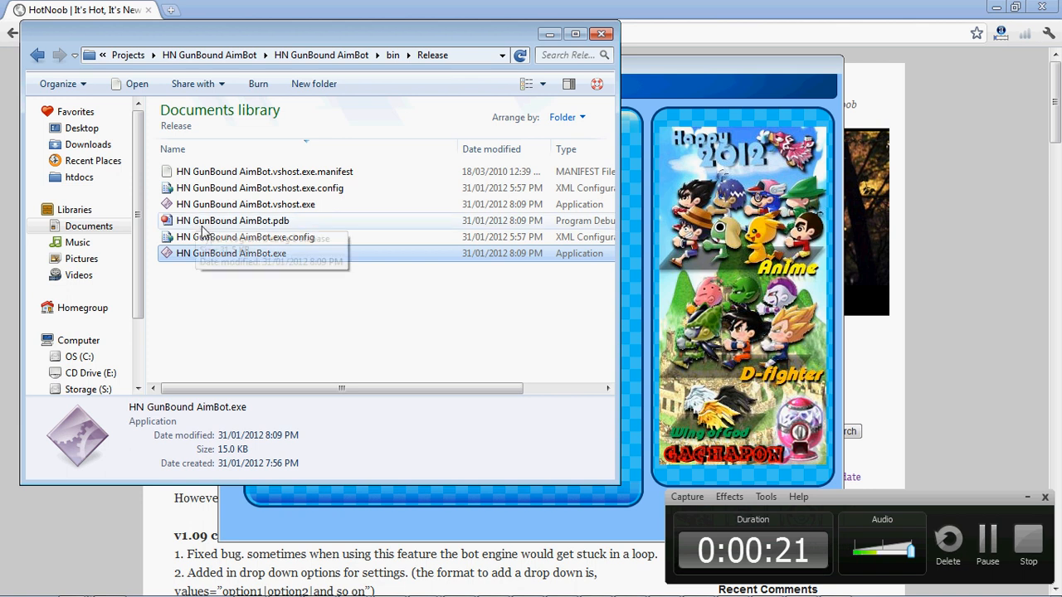
mouse_move(231, 252)
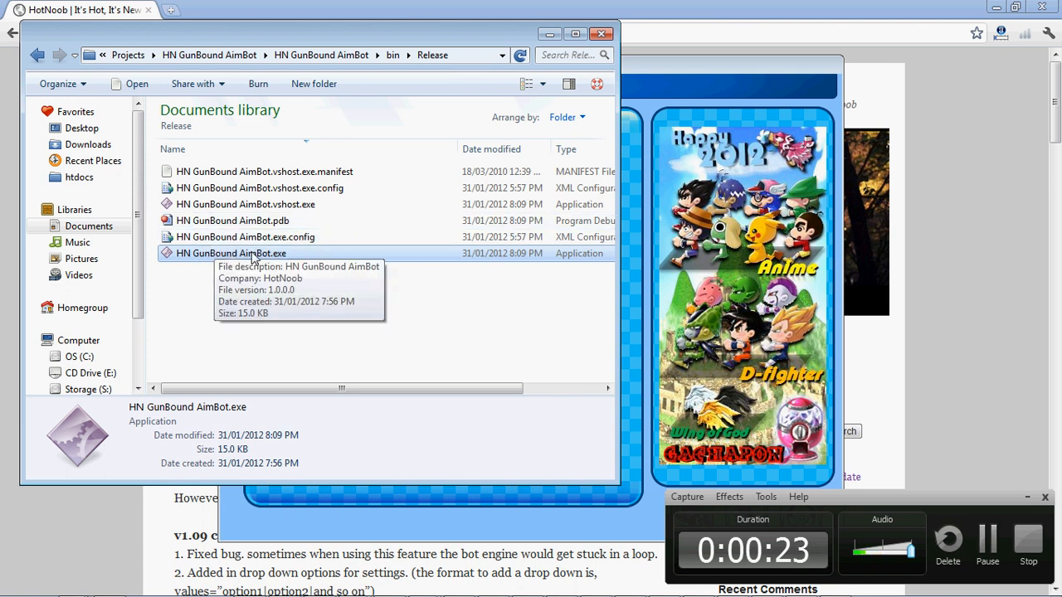
Run HN GunBound AimBot.exe and start it from the console so the Form1 chooser appears
double_click(231, 252)
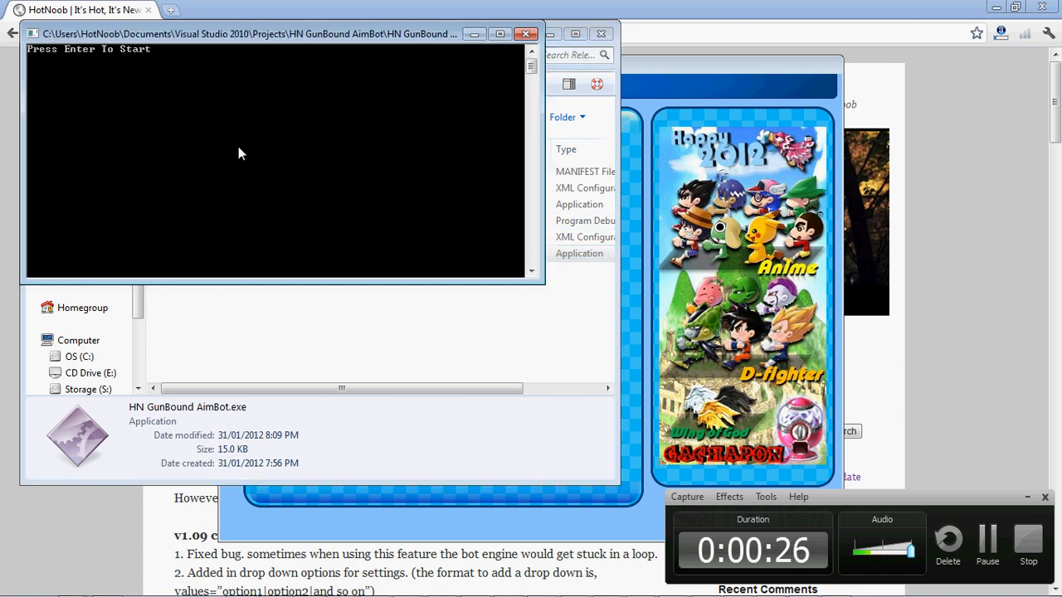
mouse_move(236, 129)
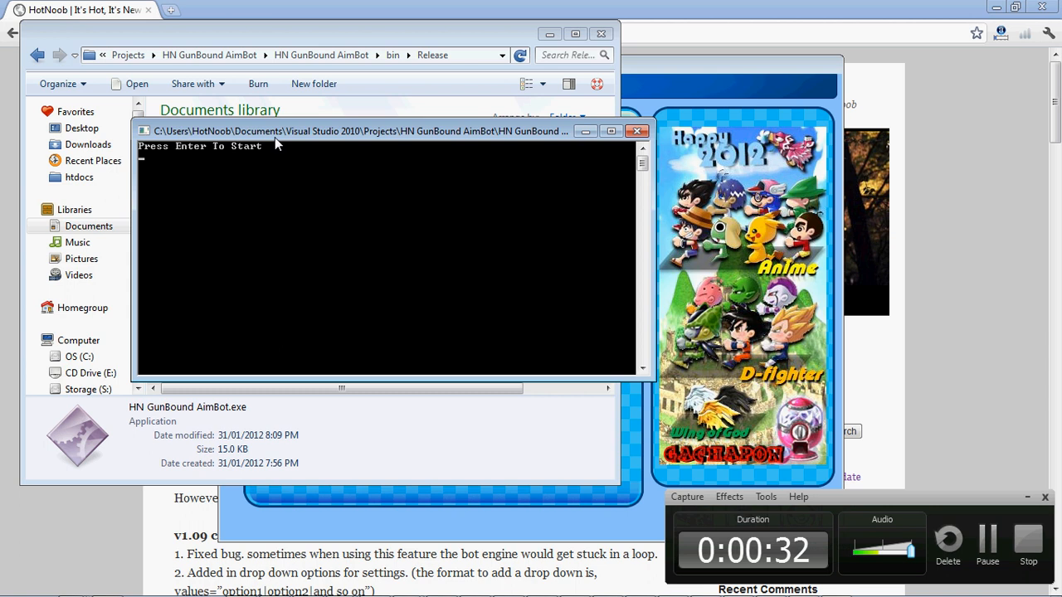
key("enter")
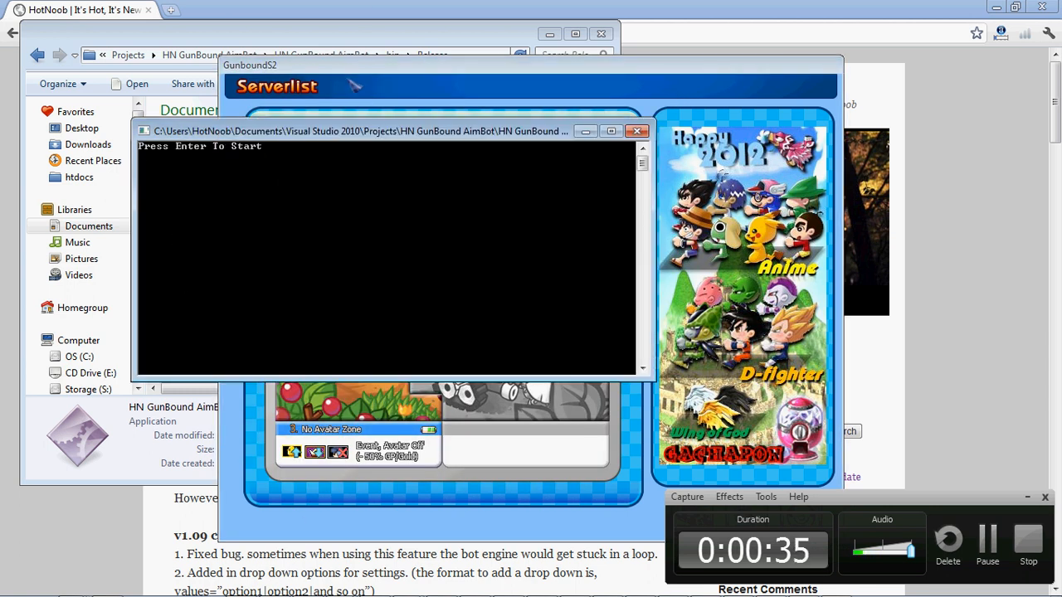
mouse_move(295, 98)
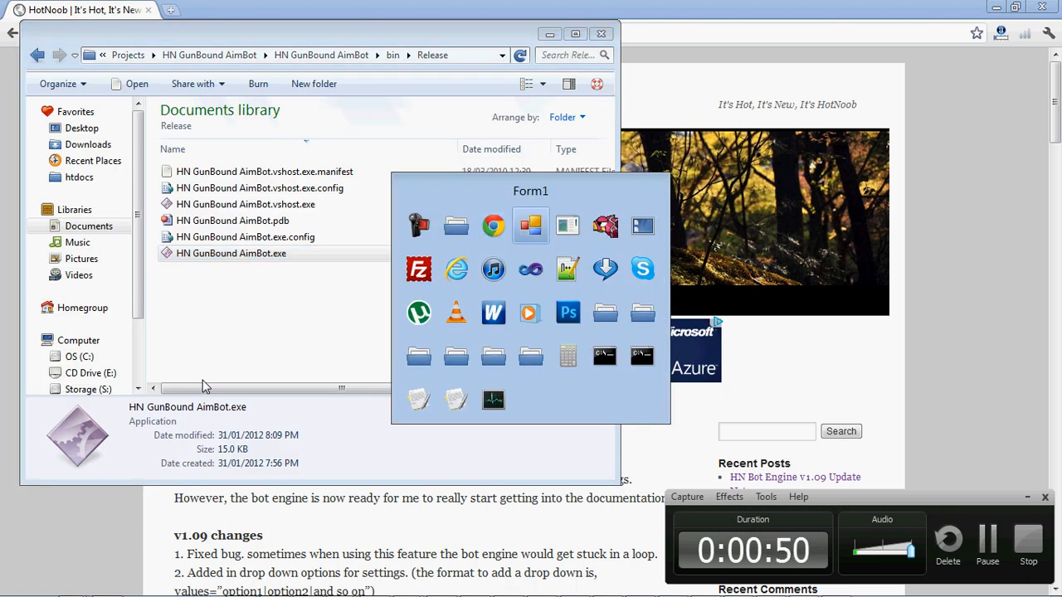
Attach the overlay to the GunBound window and show the Beginner Zone rooms waiting for players
double_click(232, 252)
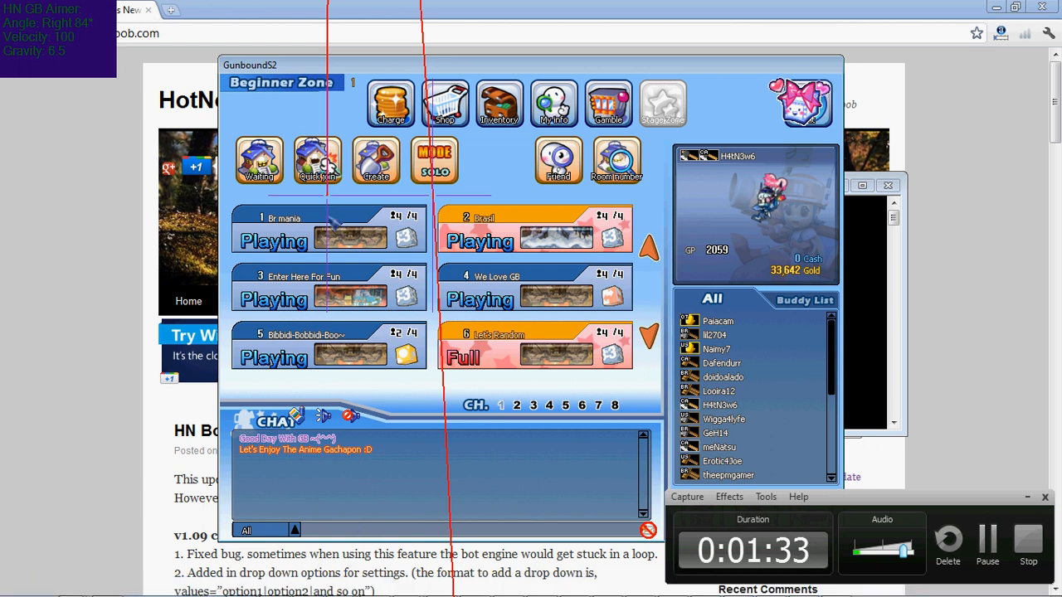
left_click(259, 161)
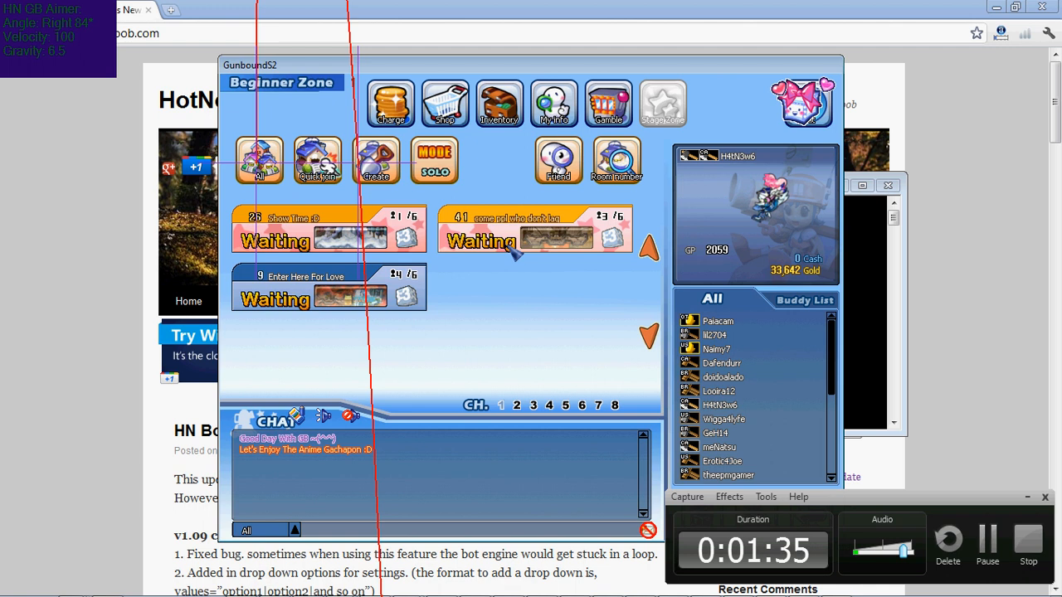